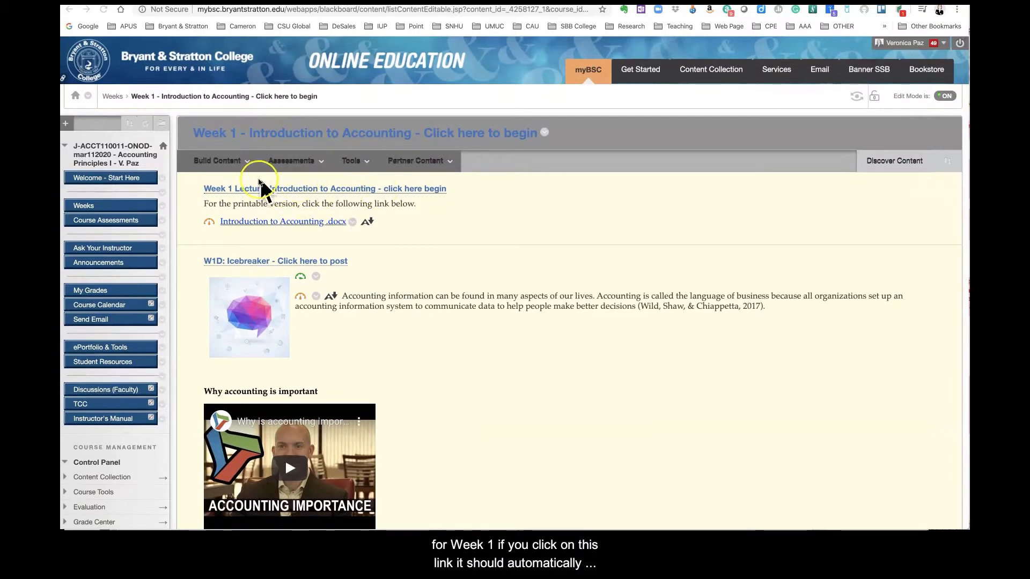
mouse_move(341, 187)
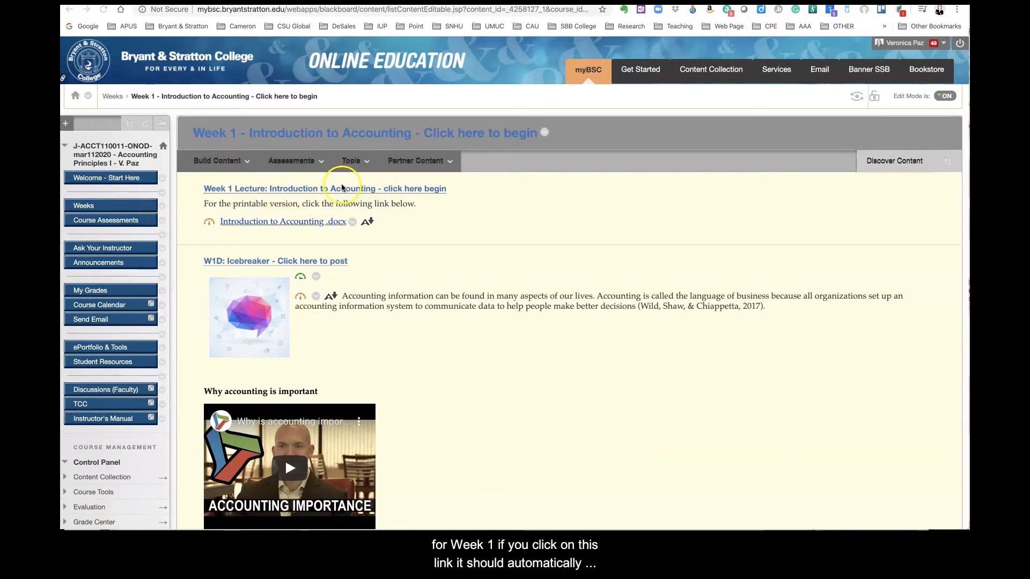
Step: Open the Week 1 Lecture: Introduction to Accounting module from the course page
click(324, 189)
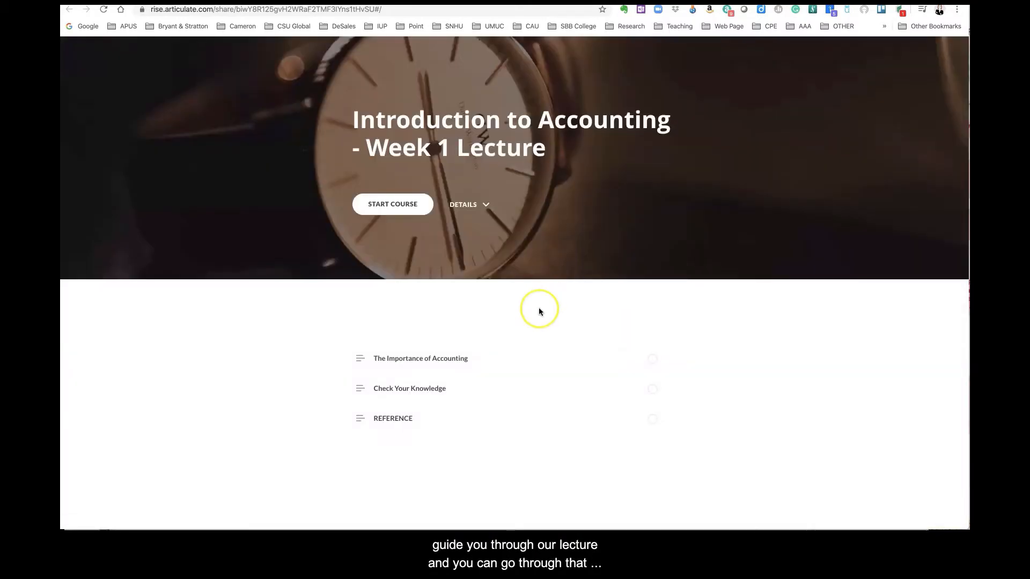
Step: Browse through The Importance of Accounting lesson in Articulate Rise
click(392, 204)
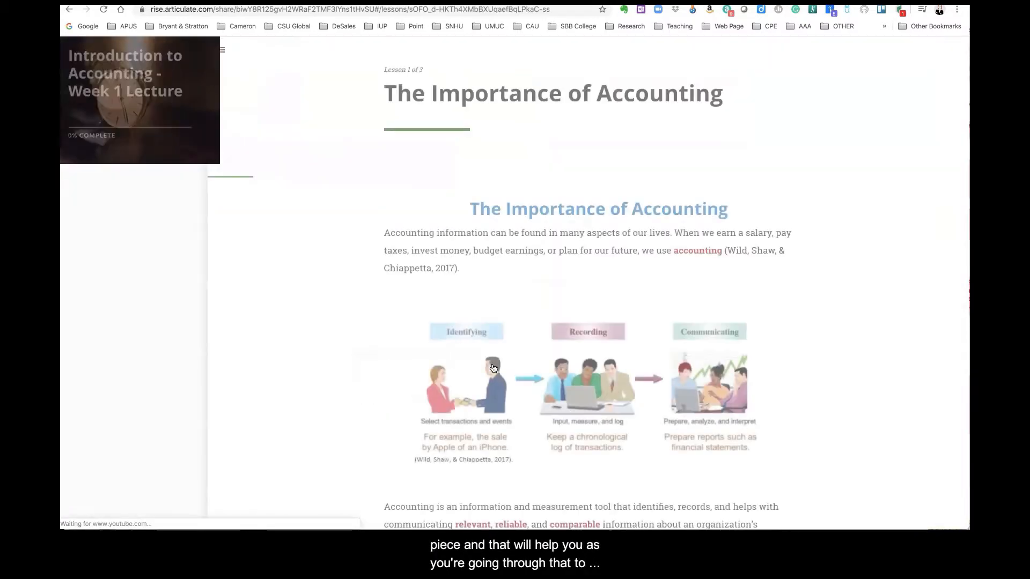
scroll(down, 3)
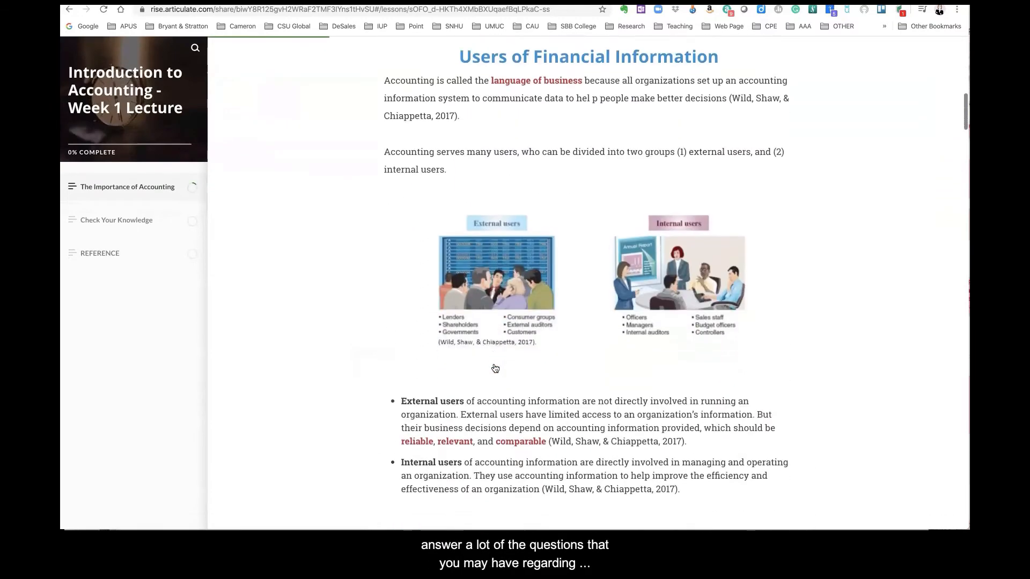
scroll(down, 3)
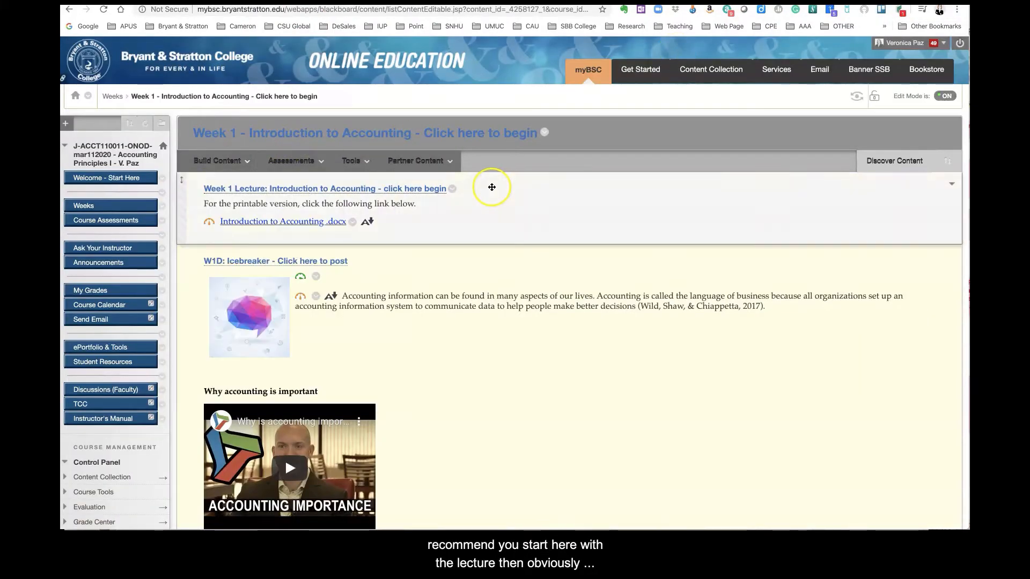
scroll(down, 3)
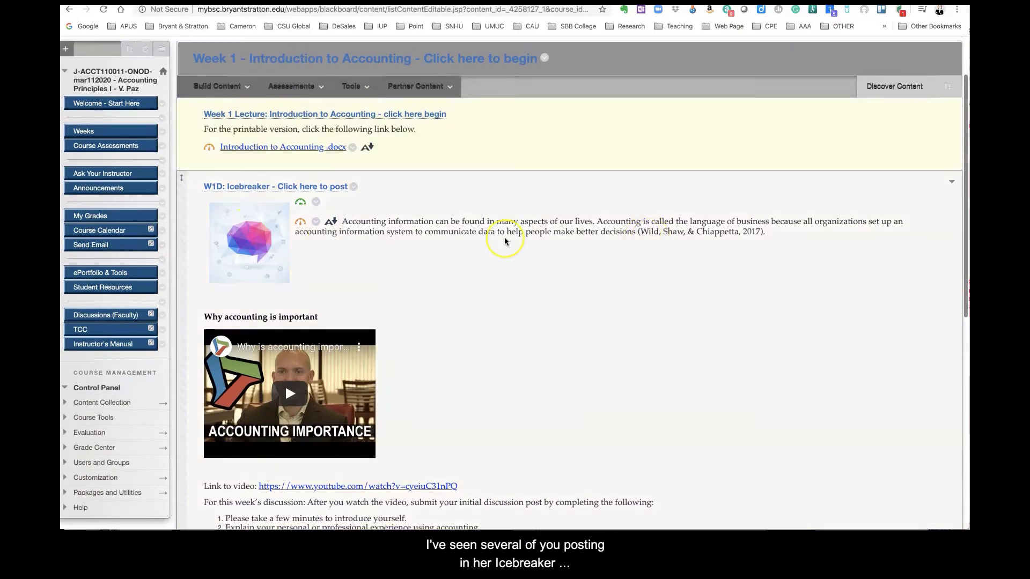
scroll(down, 3)
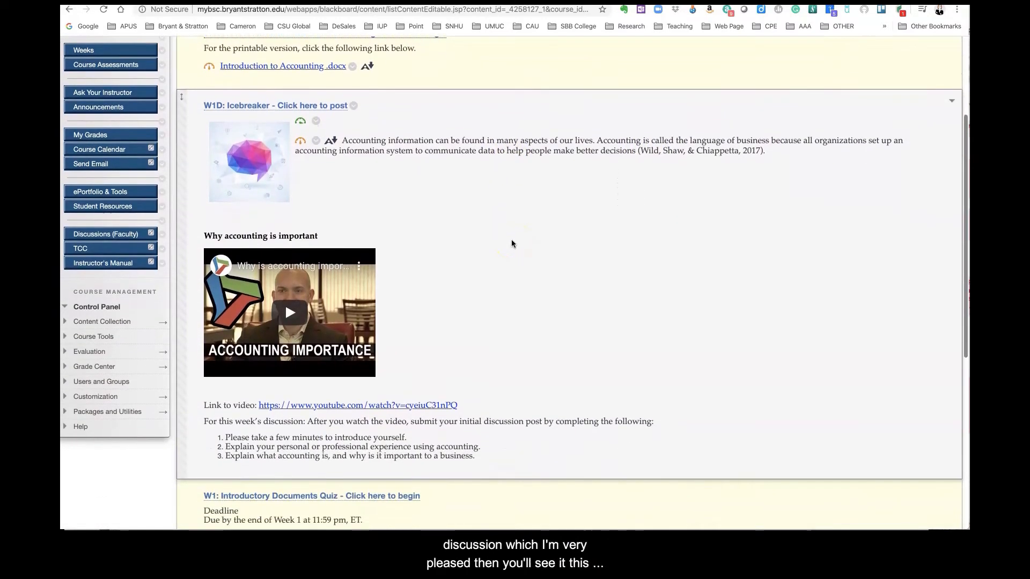
scroll(down, 3)
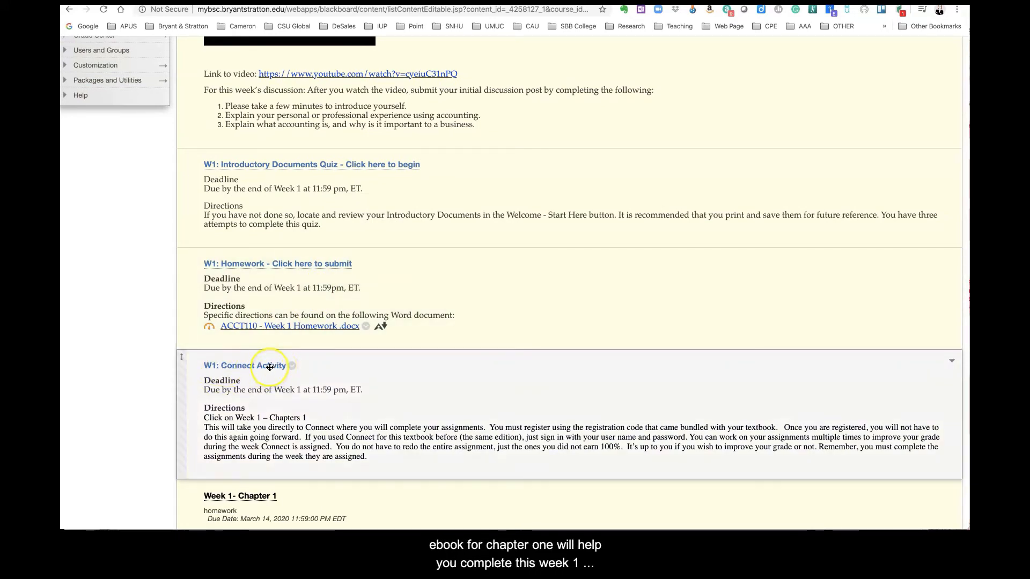
mouse_move(428, 260)
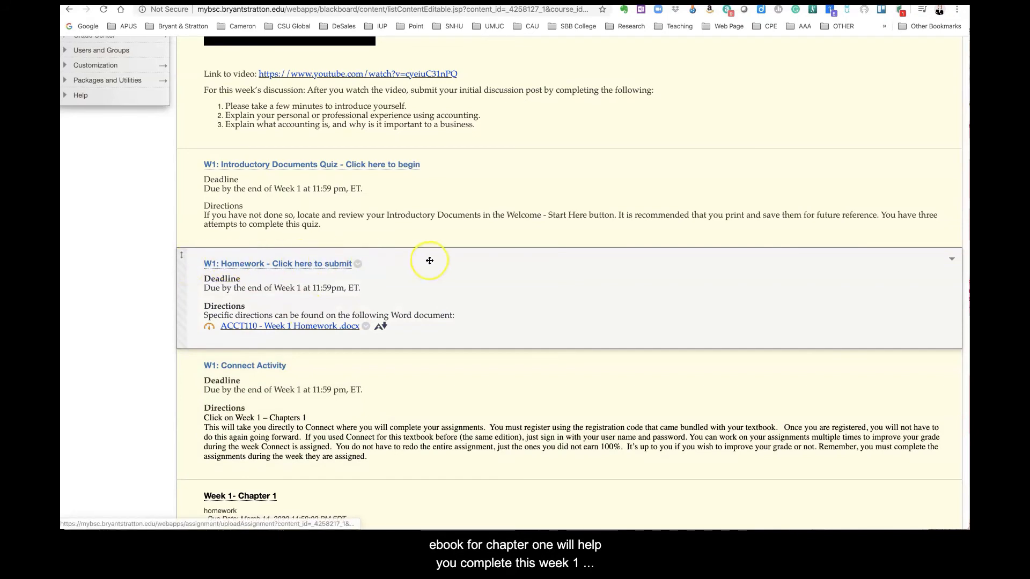
scroll(down, 3)
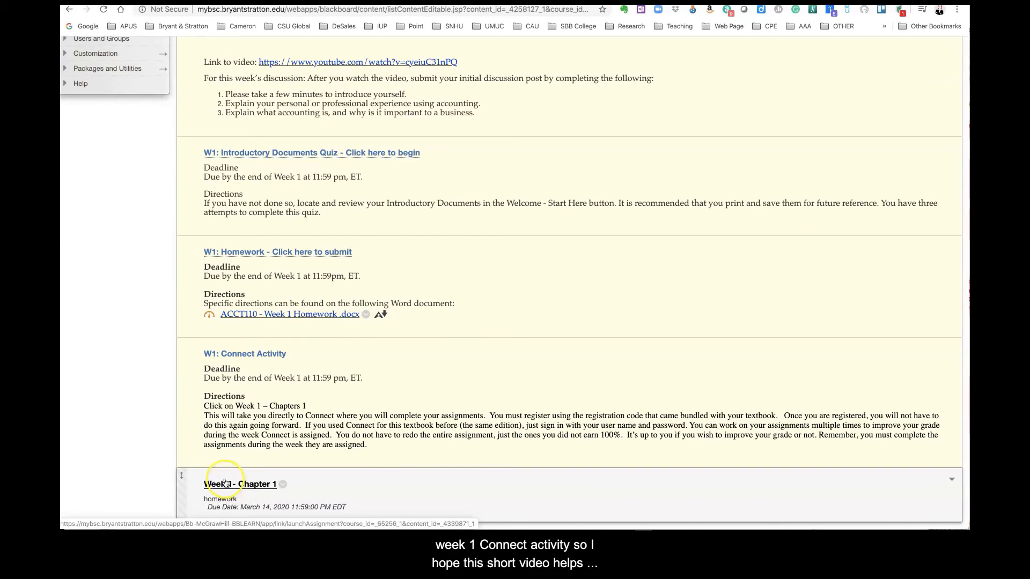
mouse_move(145, 130)
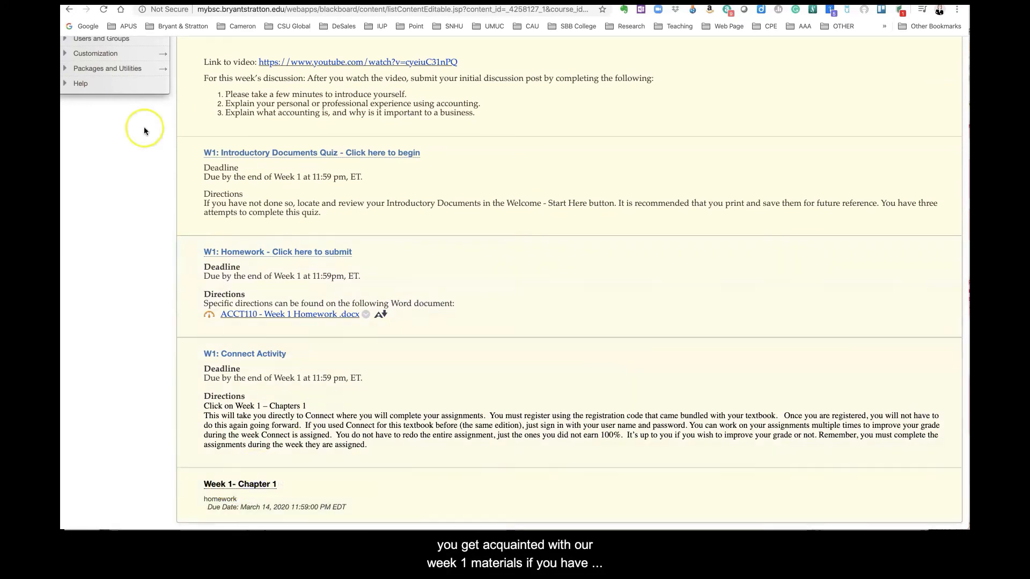